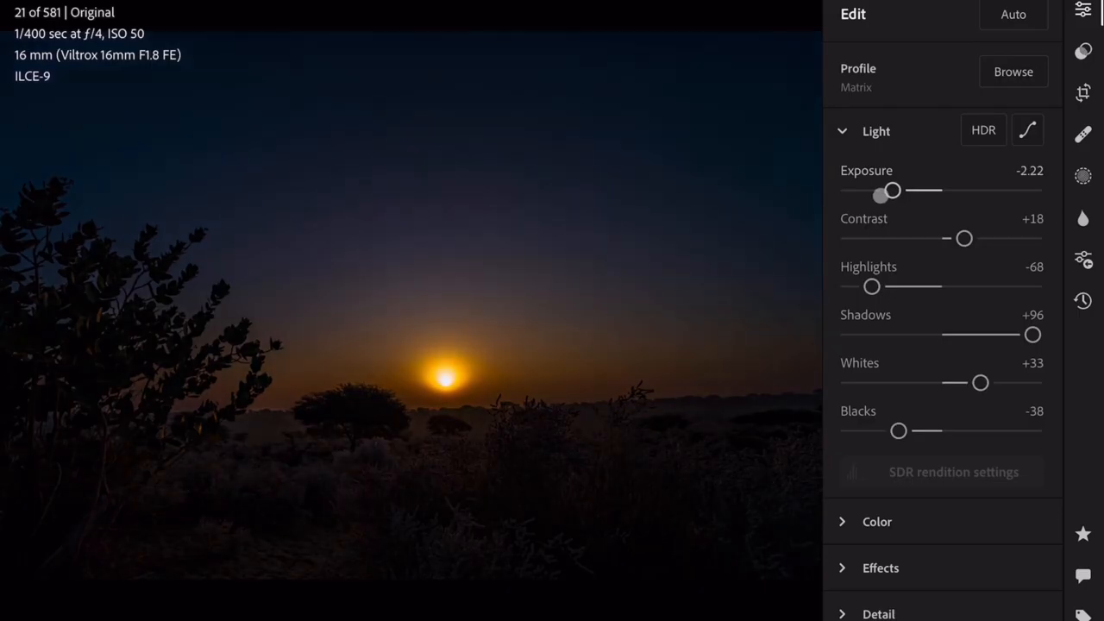
# Drag the Exposure slider from -2.22 past +1, then settle it at +0.78
pyautogui.moveTo(891, 191); pyautogui.dragTo(973, 191)
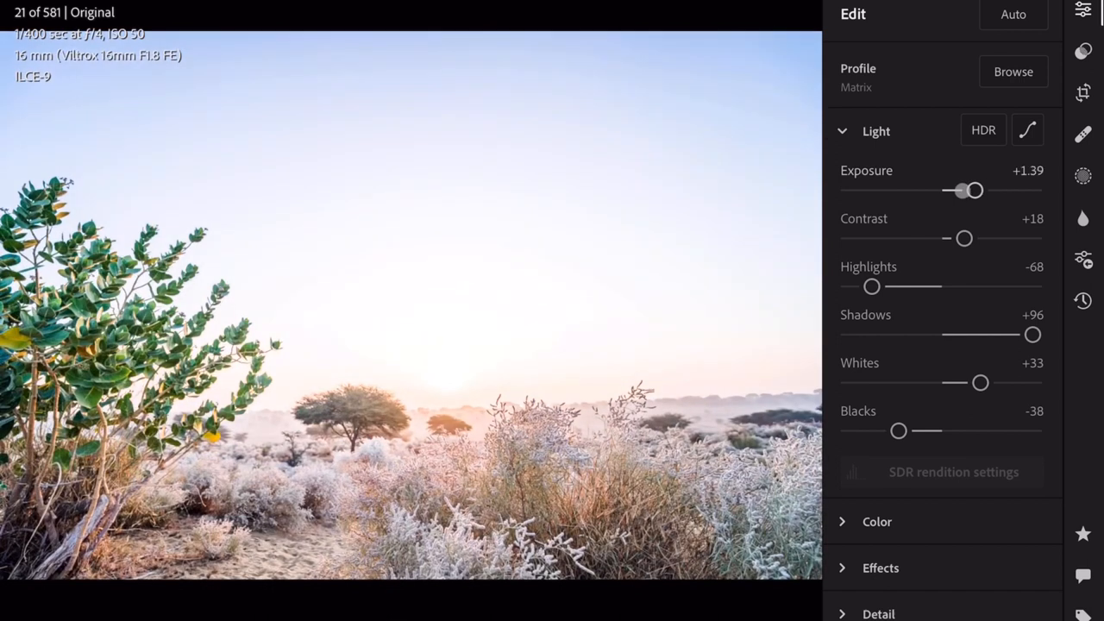
pyautogui.moveTo(973, 191); pyautogui.dragTo(962, 190)
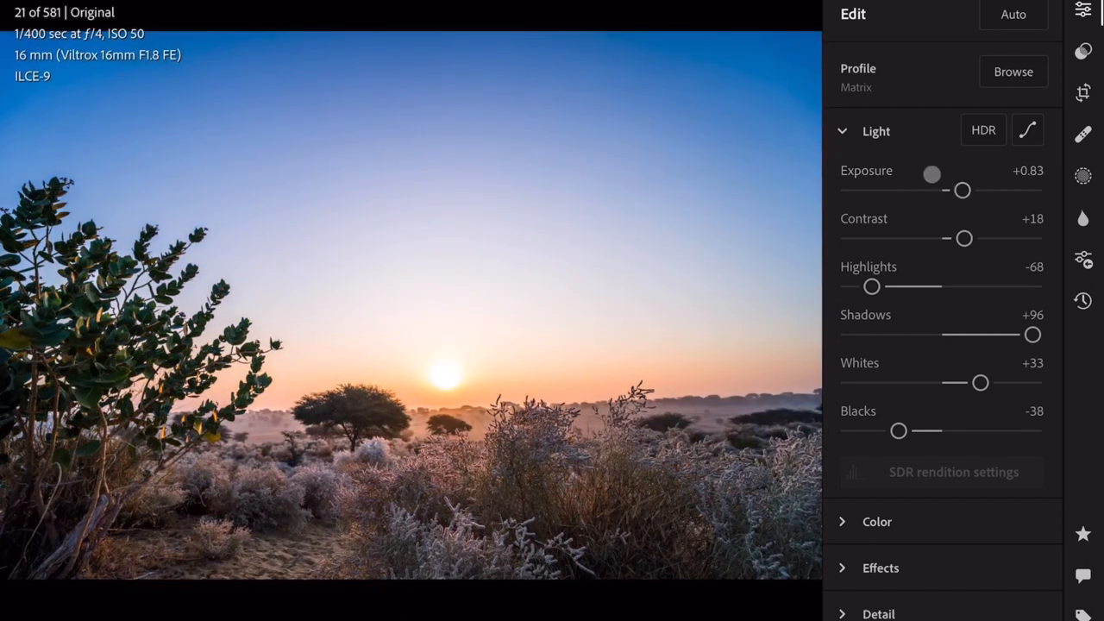
pyautogui.moveTo(963, 189); pyautogui.dragTo(963, 189)
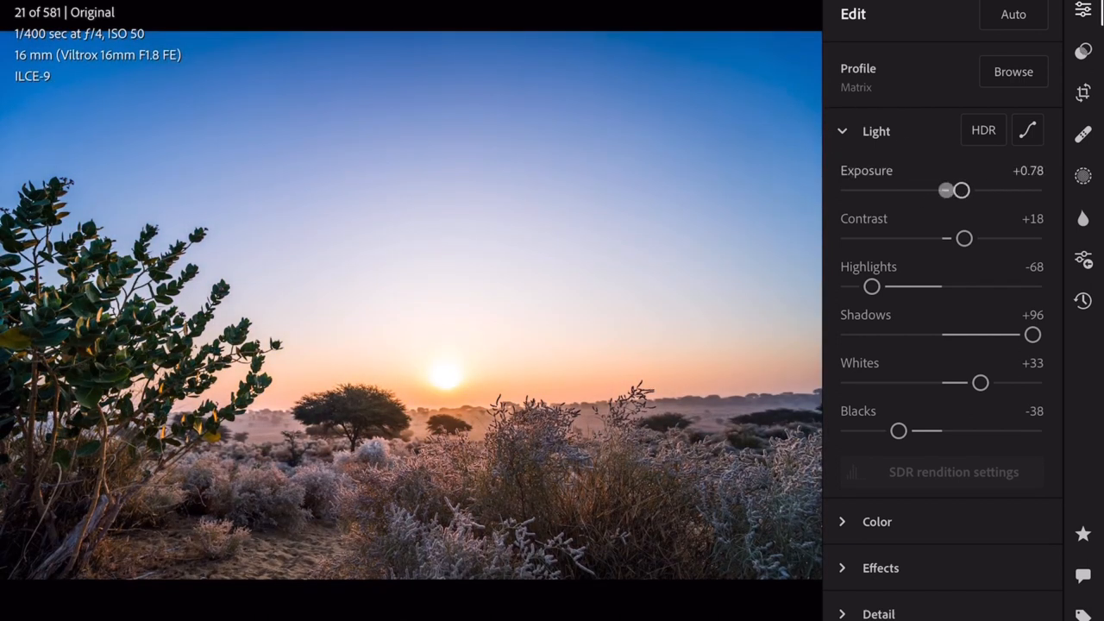